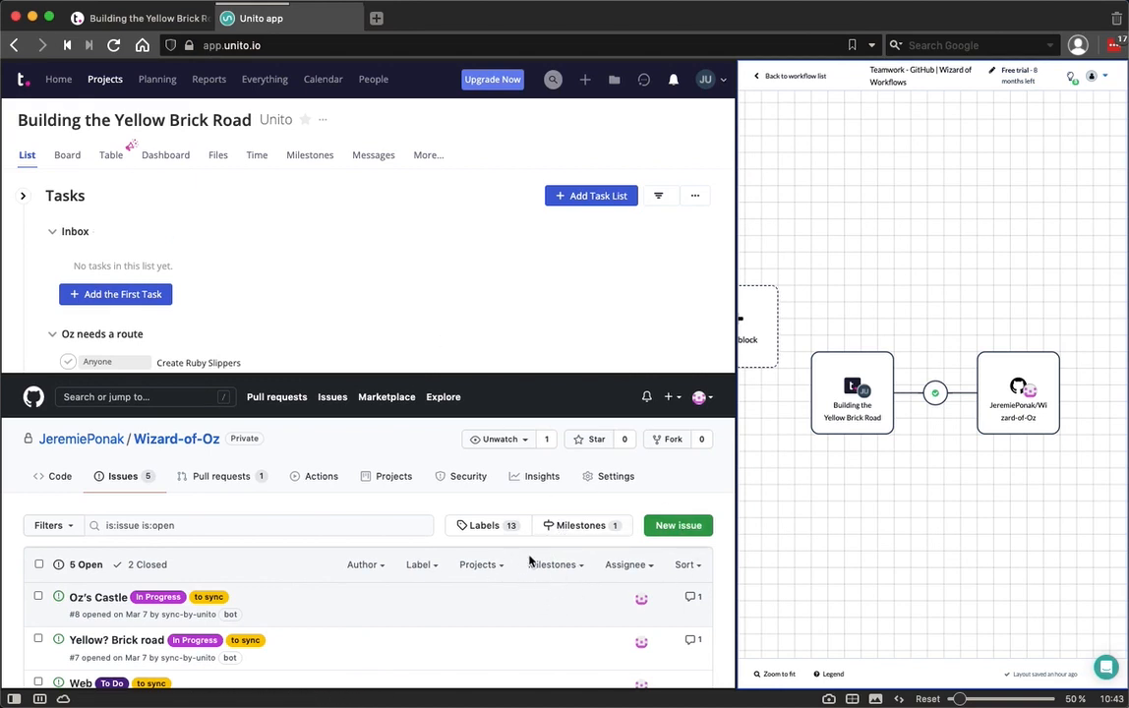
mouse_move(600, 590)
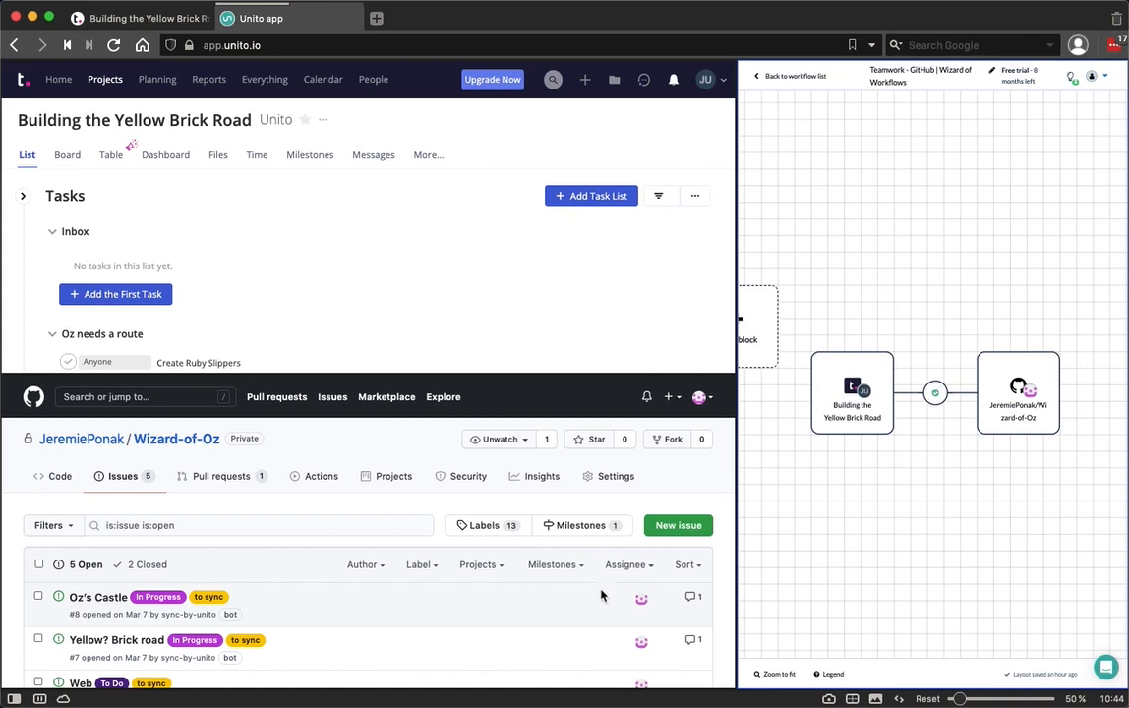
mouse_move(573, 577)
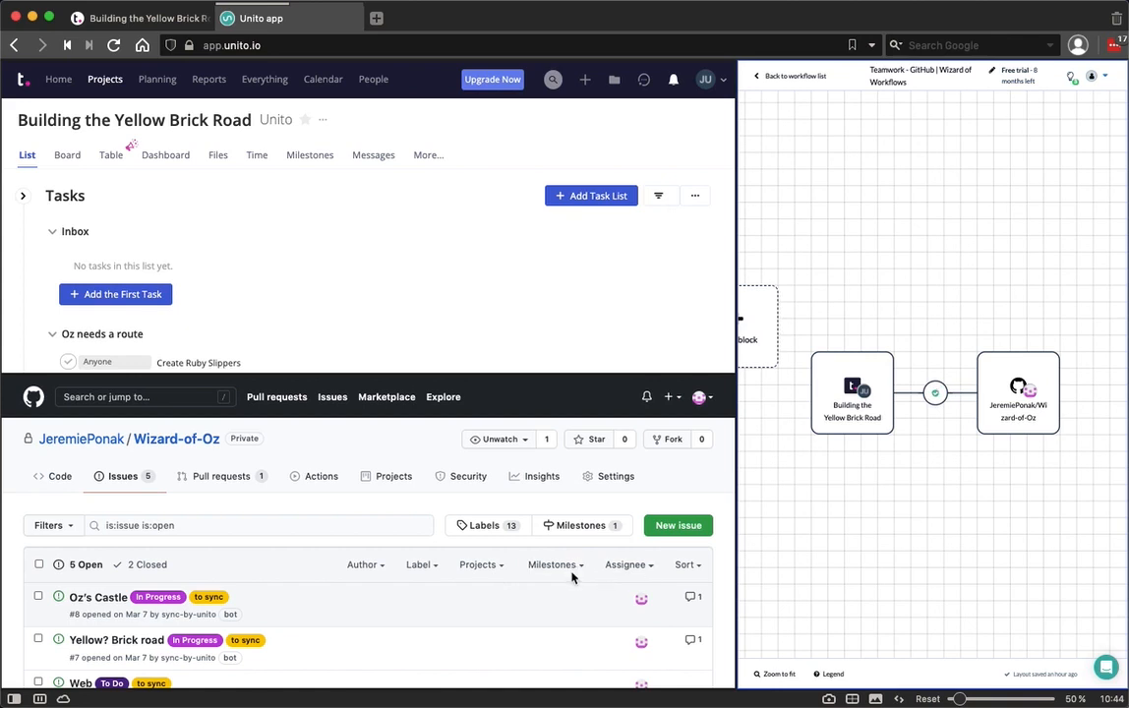
mouse_move(551, 309)
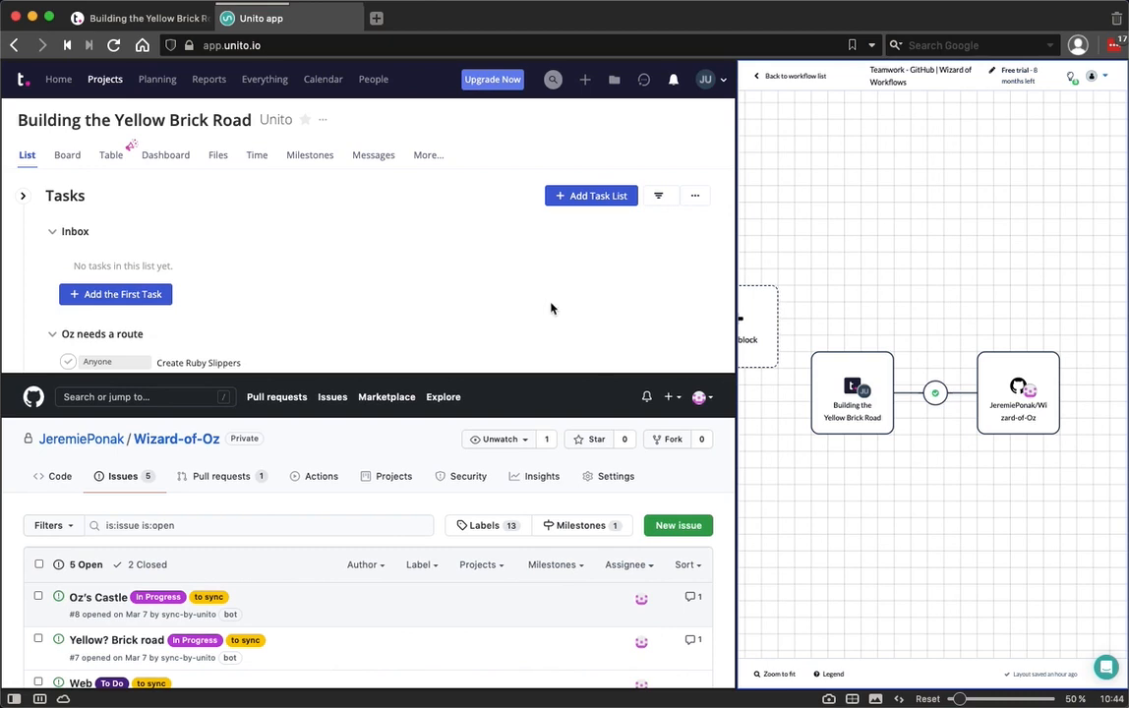
mouse_move(580, 311)
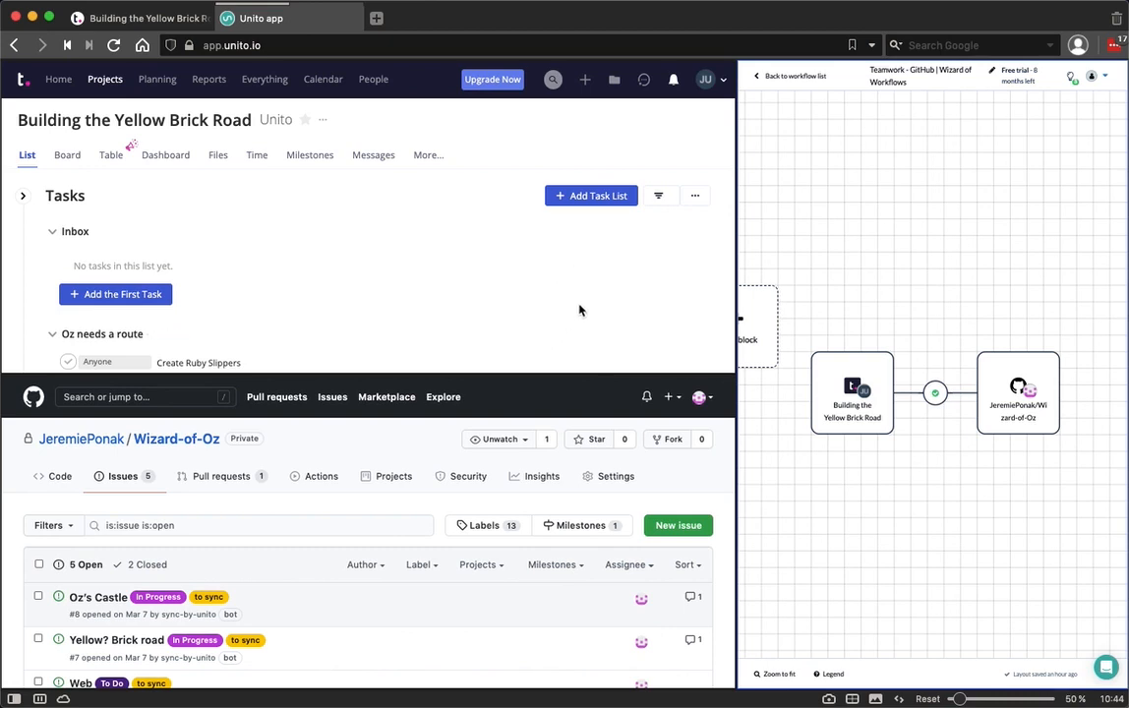
mouse_move(603, 331)
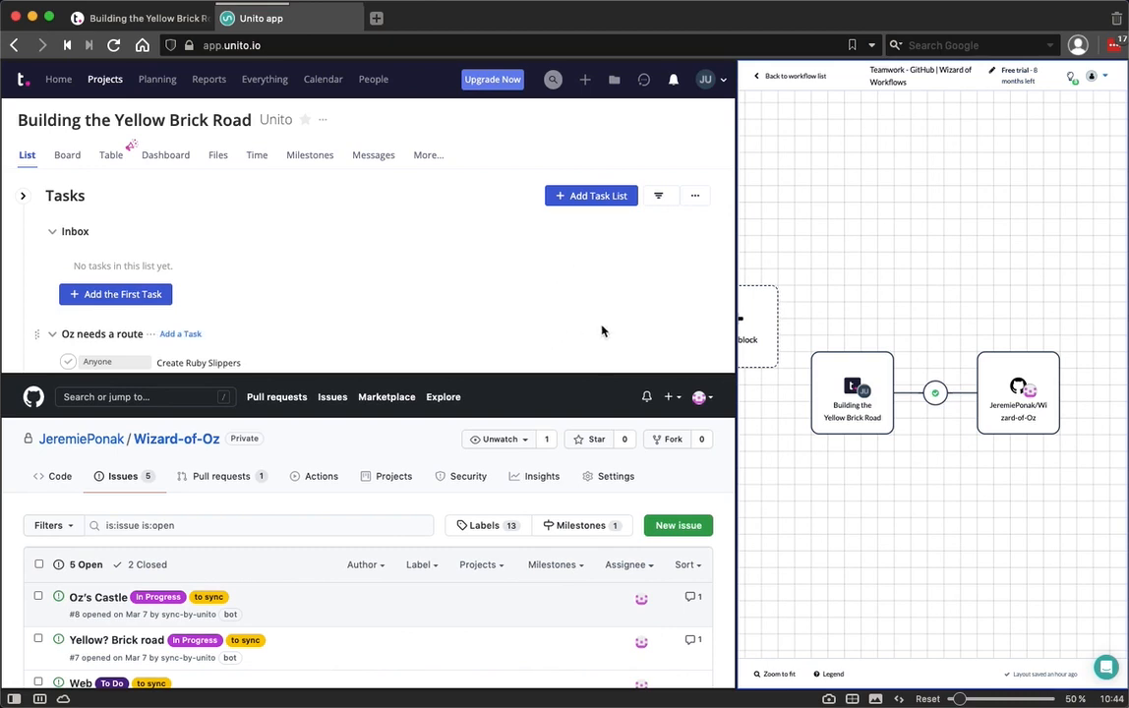
mouse_move(596, 331)
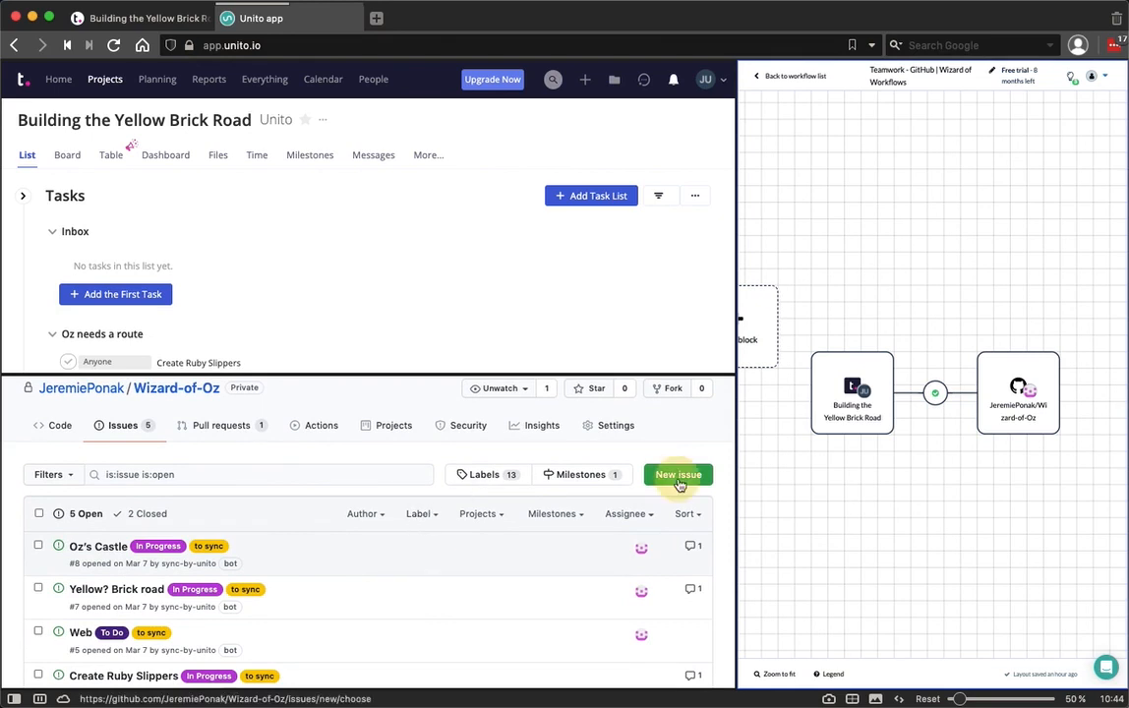
Step: Create GitHub issue 'New house in Kansas' with its tornado-proof comment
click(677, 475)
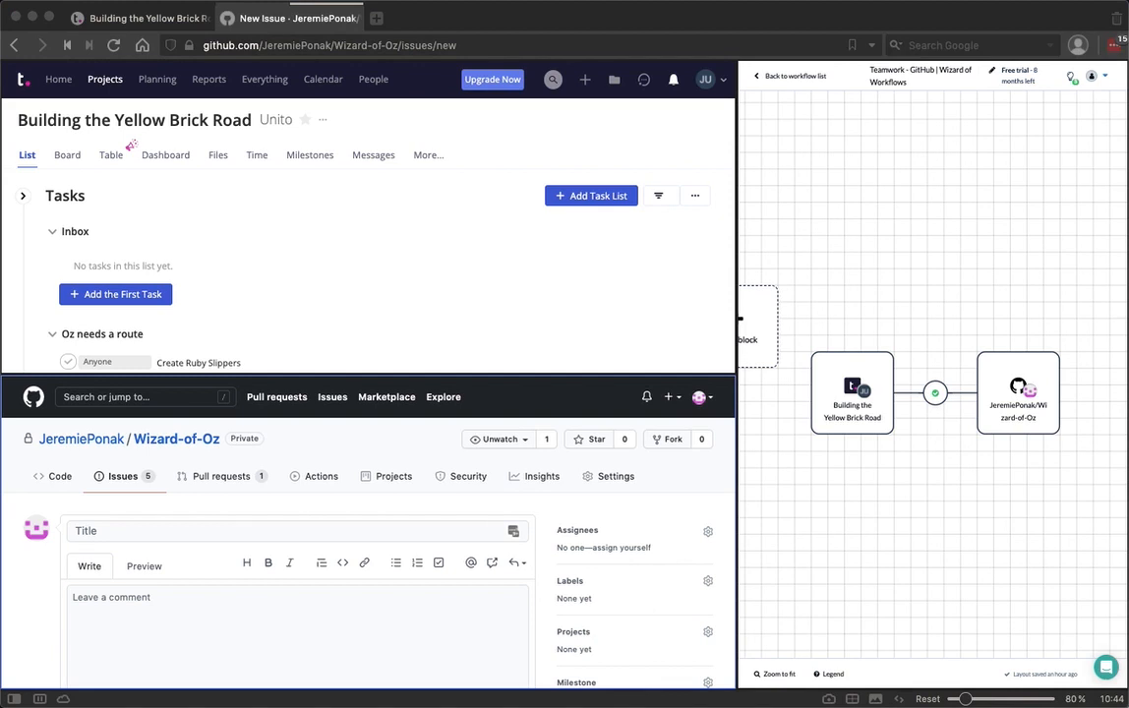
text(New house in Kansas)
click(298, 636)
text(“Let's make this one tornado proof”)
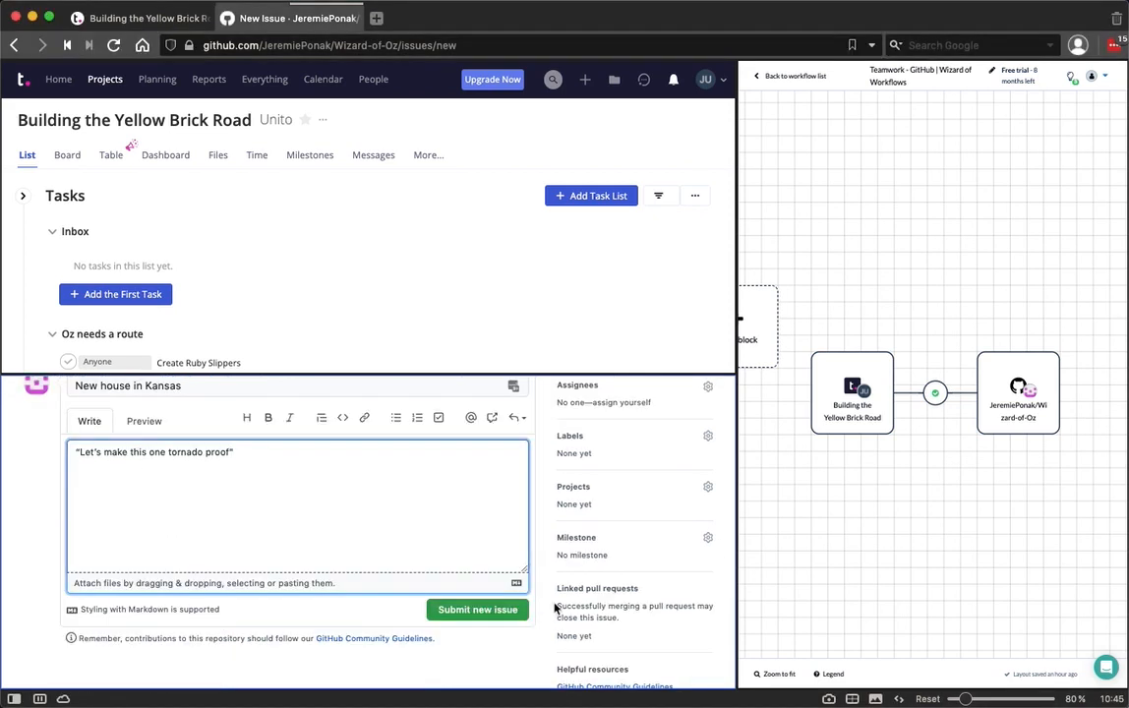
click(477, 609)
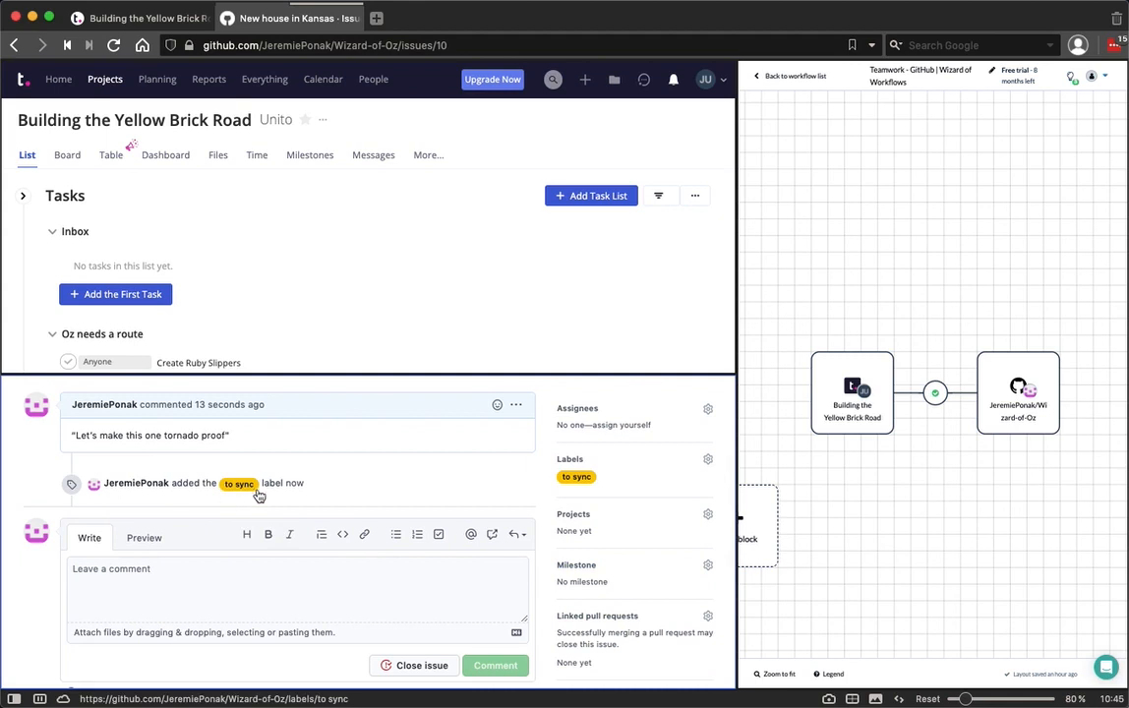
mouse_move(276, 499)
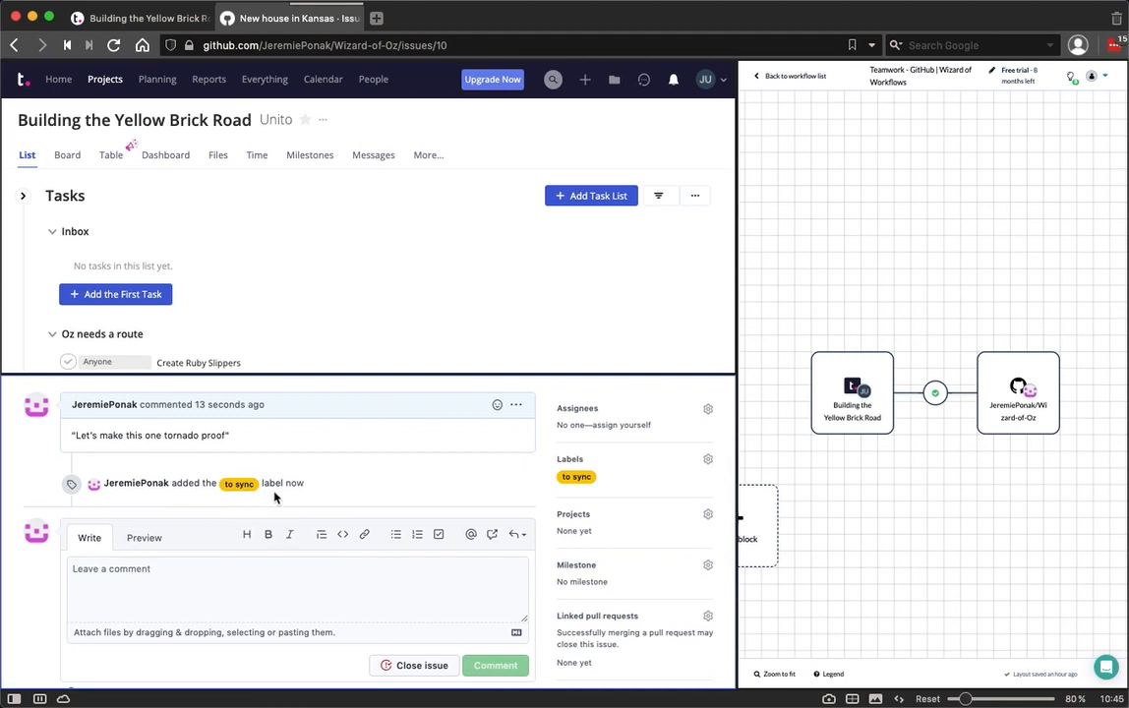
mouse_move(276, 493)
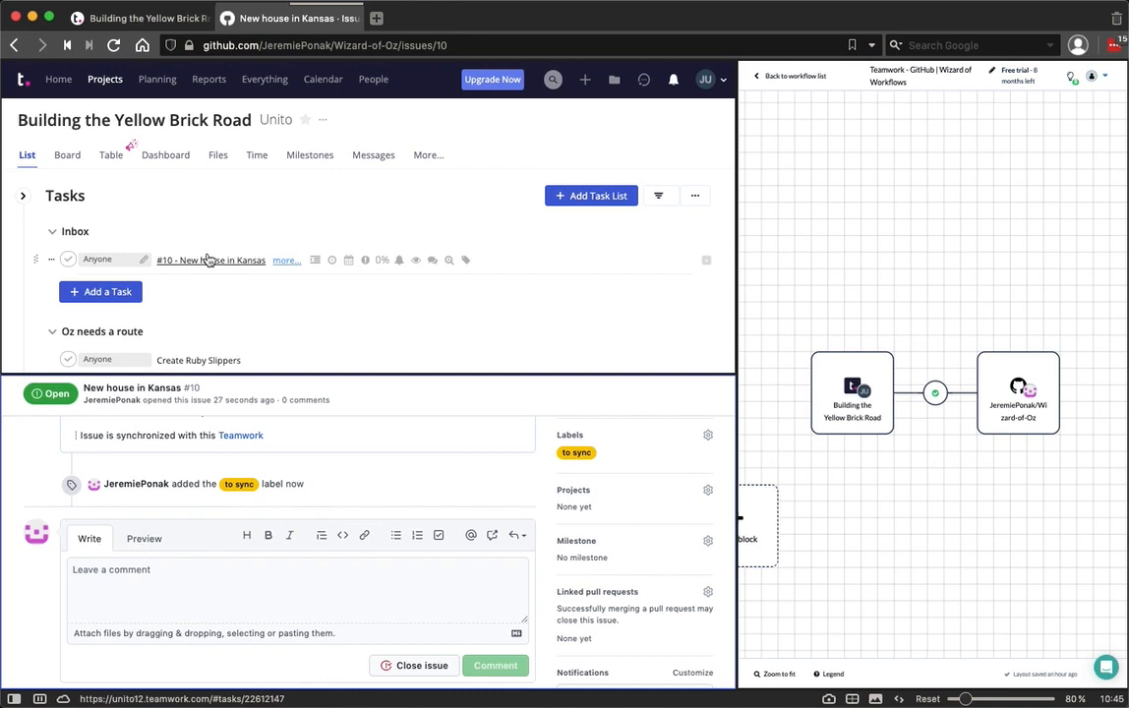
mouse_move(211, 259)
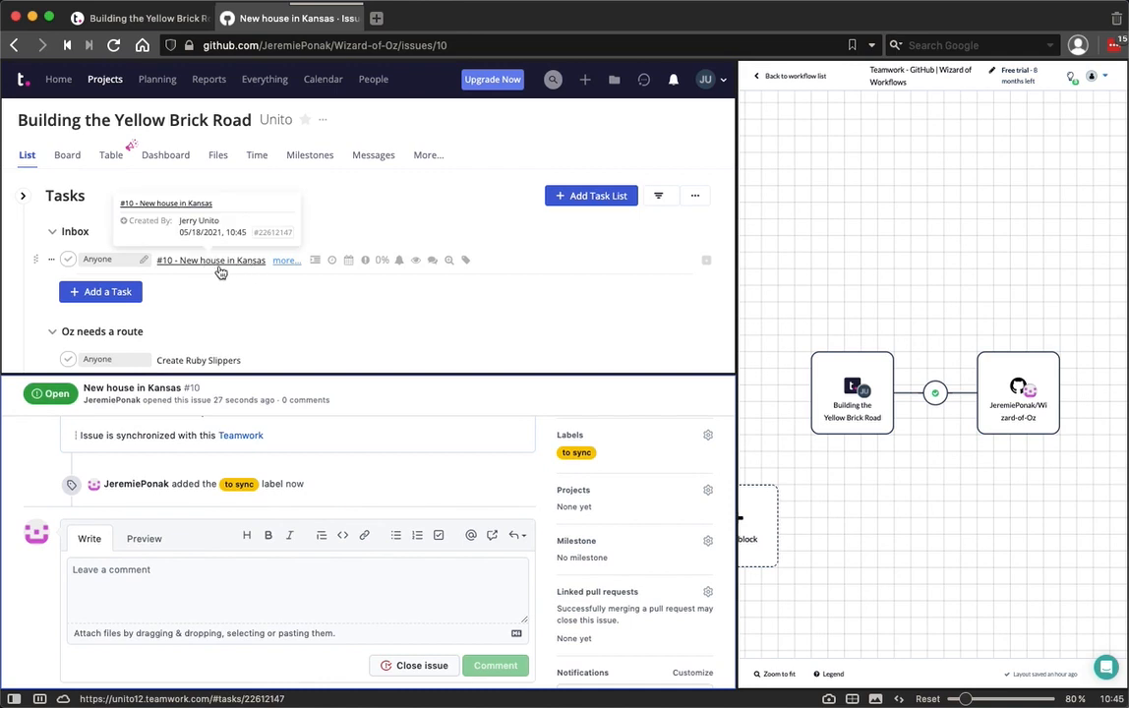
mouse_move(245, 271)
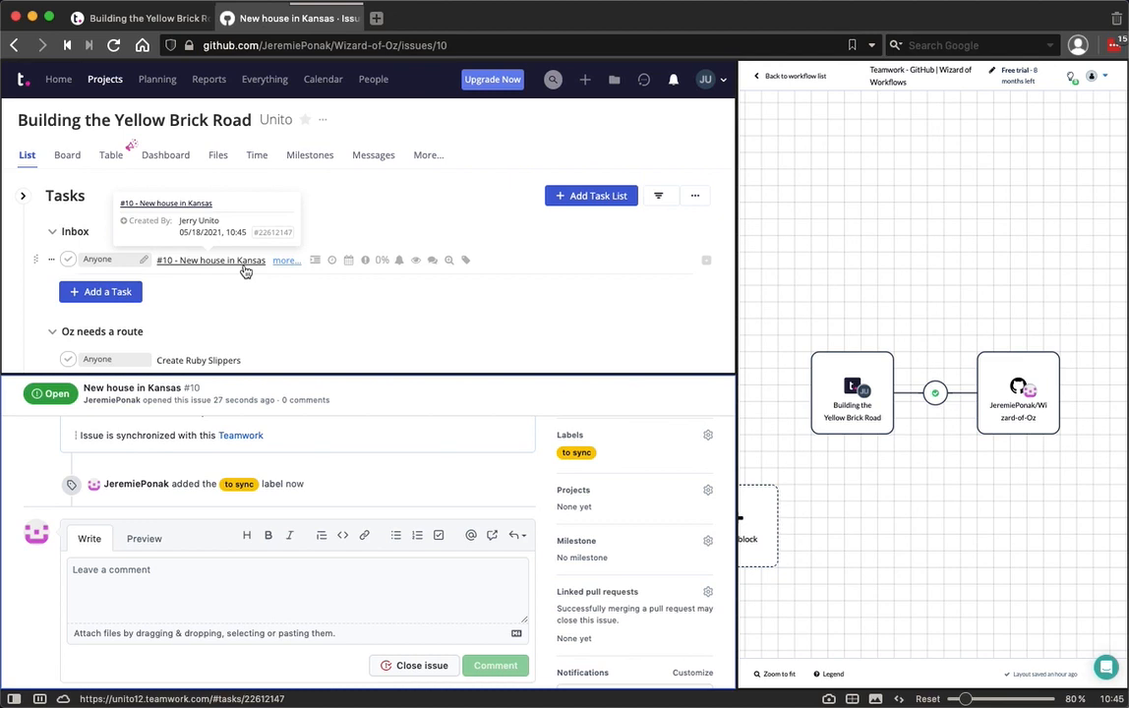
mouse_move(245, 274)
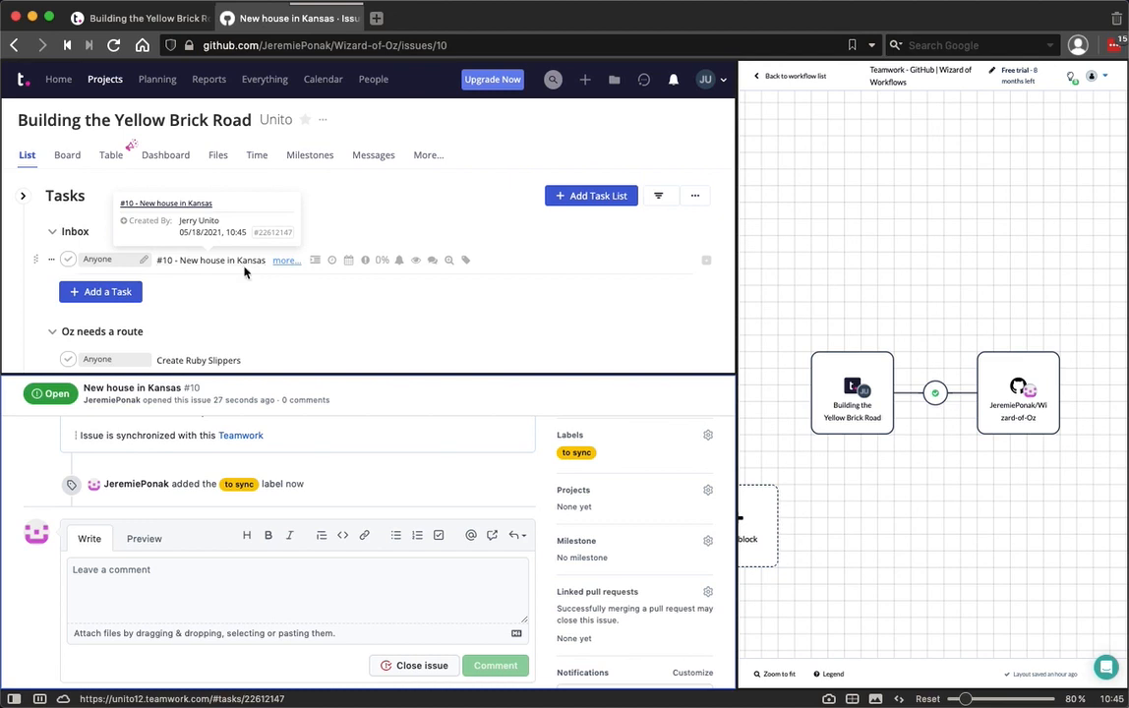
mouse_move(251, 310)
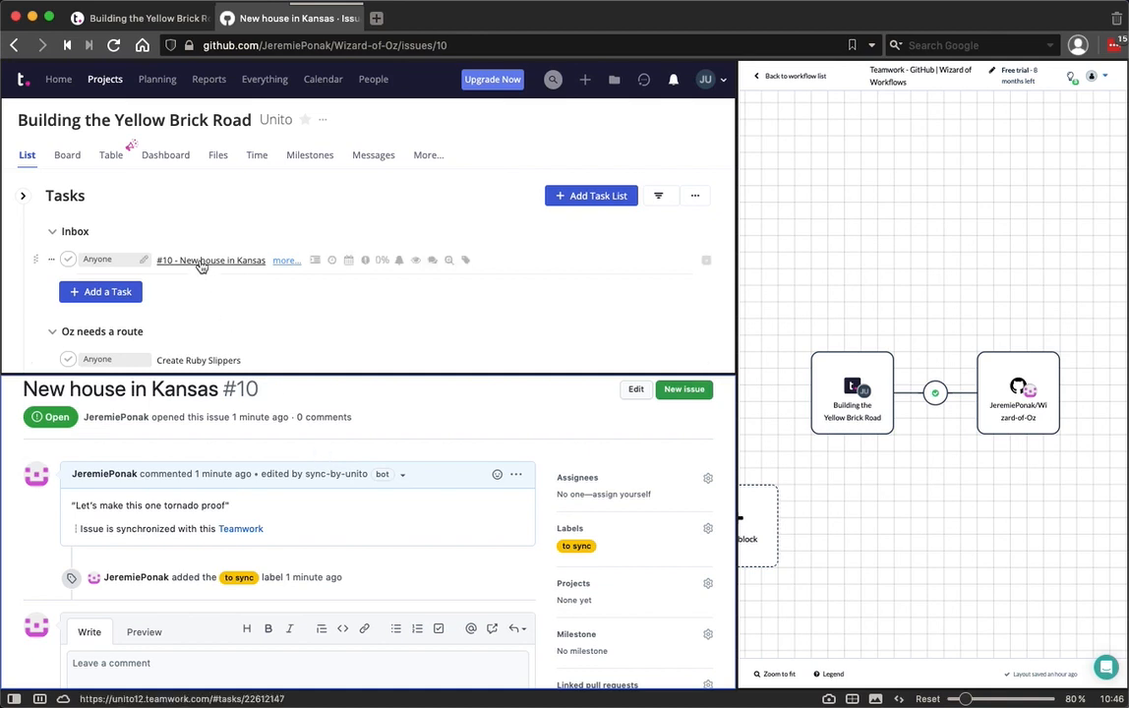
Step: Open Teamwork task '#10 - New house in Kansas' and mark it complete
click(209, 260)
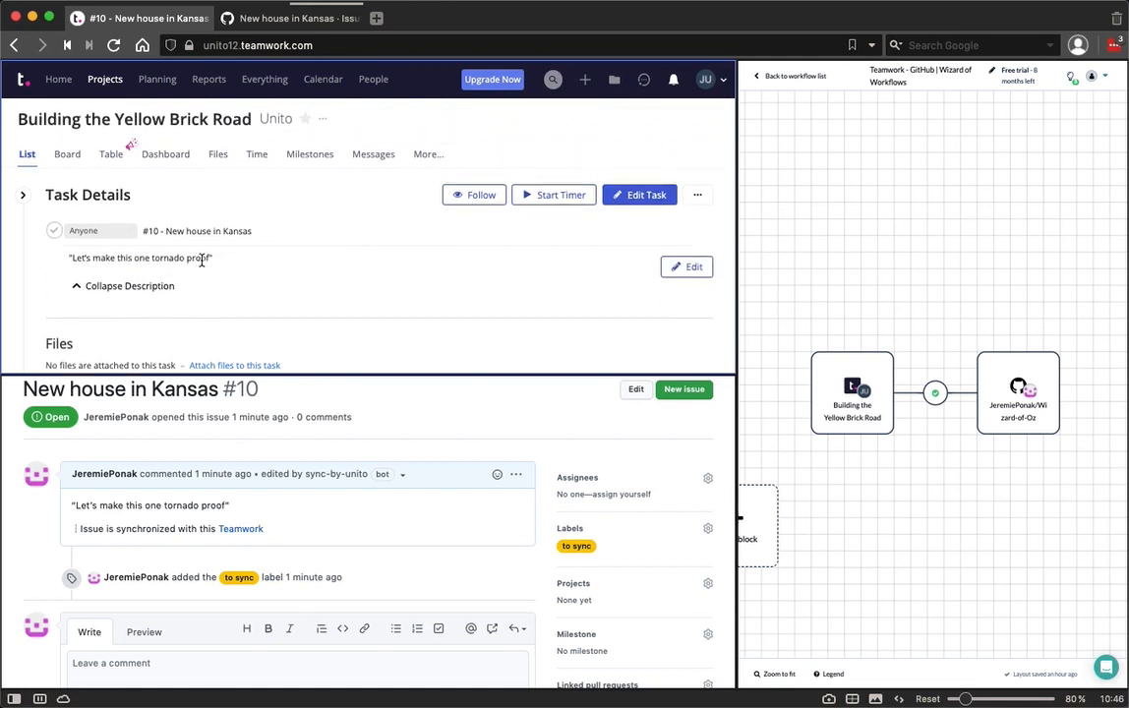
mouse_move(210, 275)
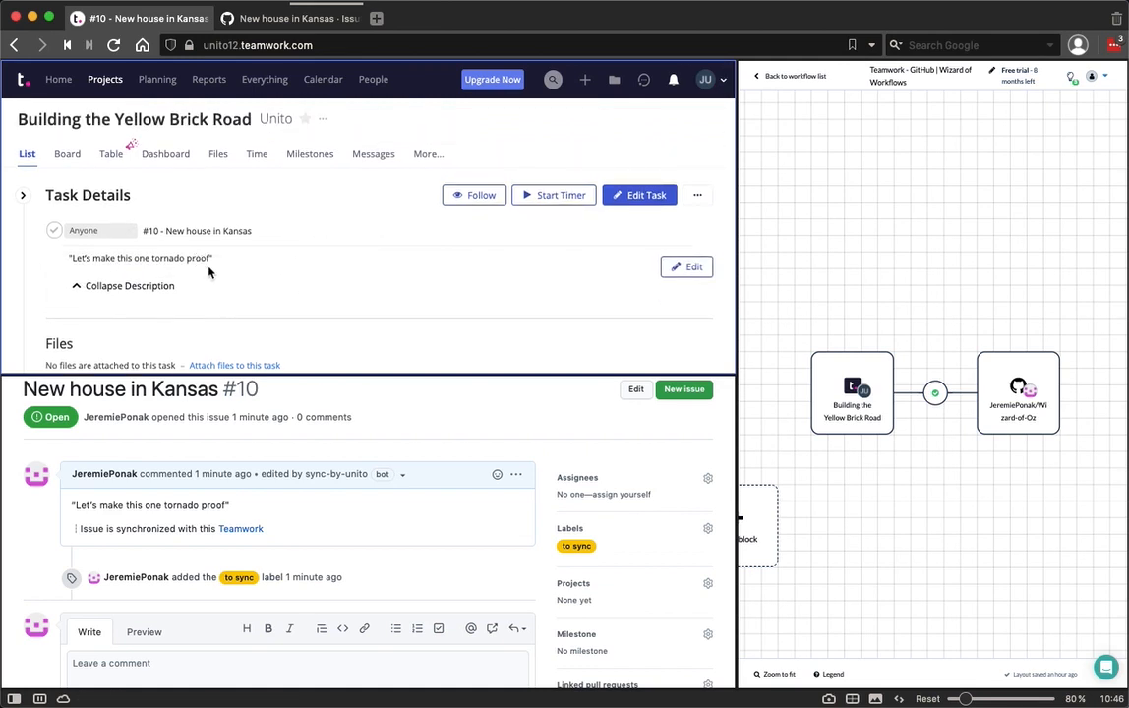
mouse_move(229, 282)
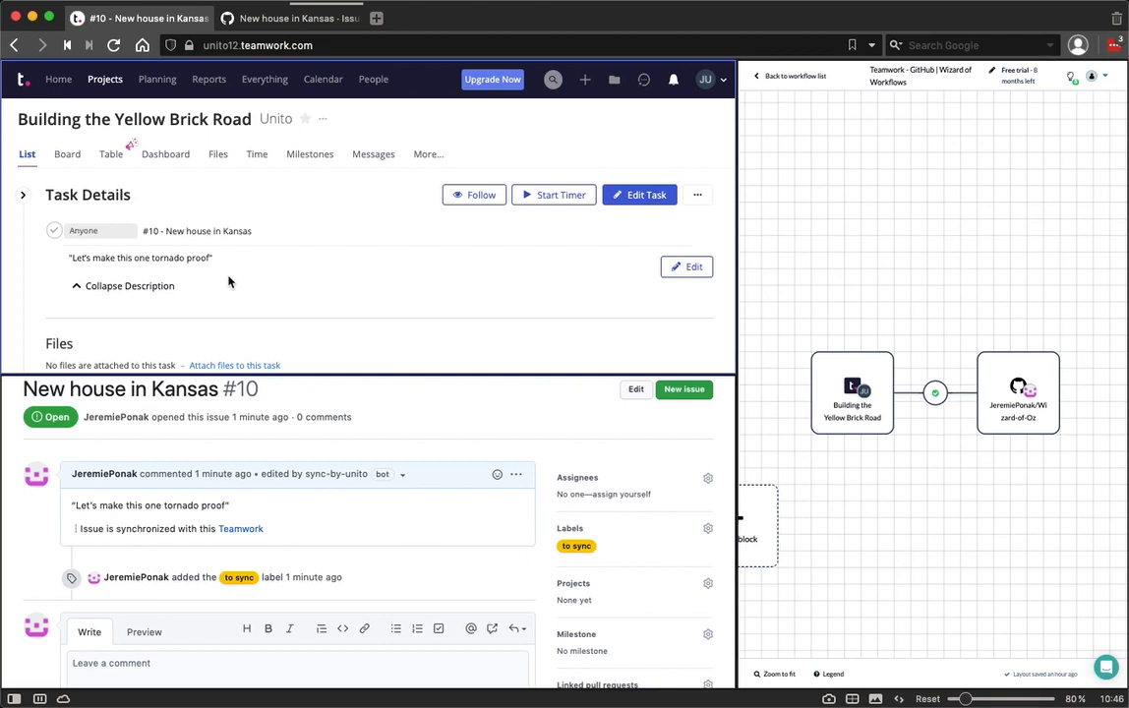
click(698, 195)
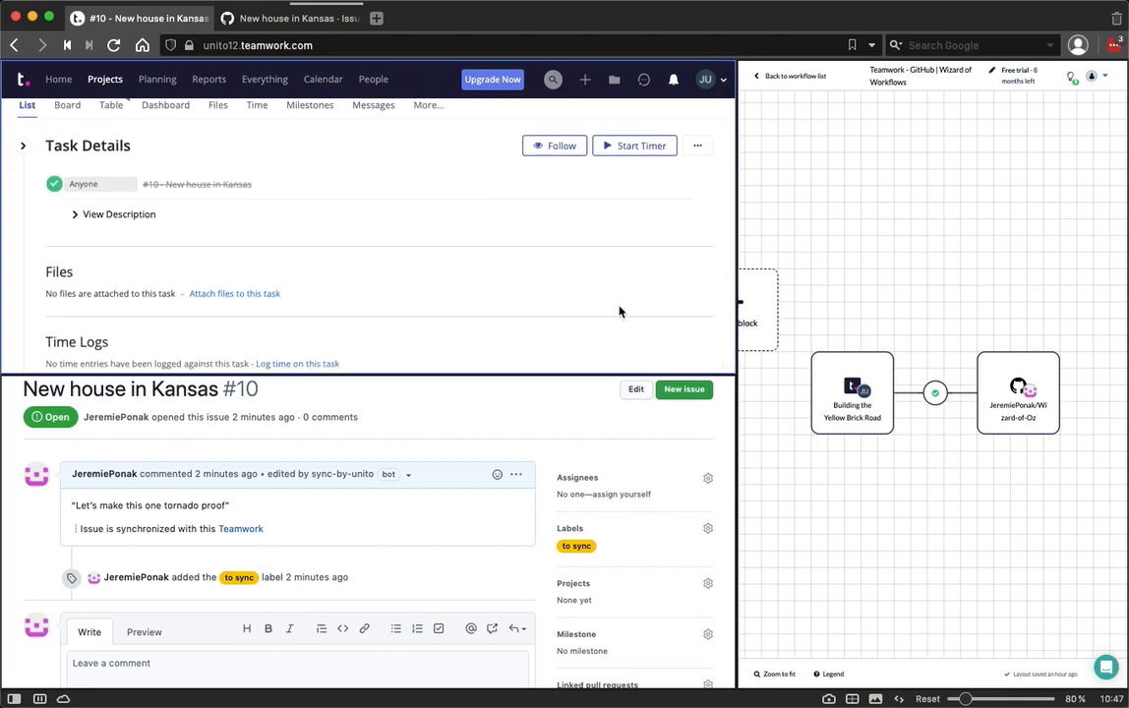
mouse_move(319, 460)
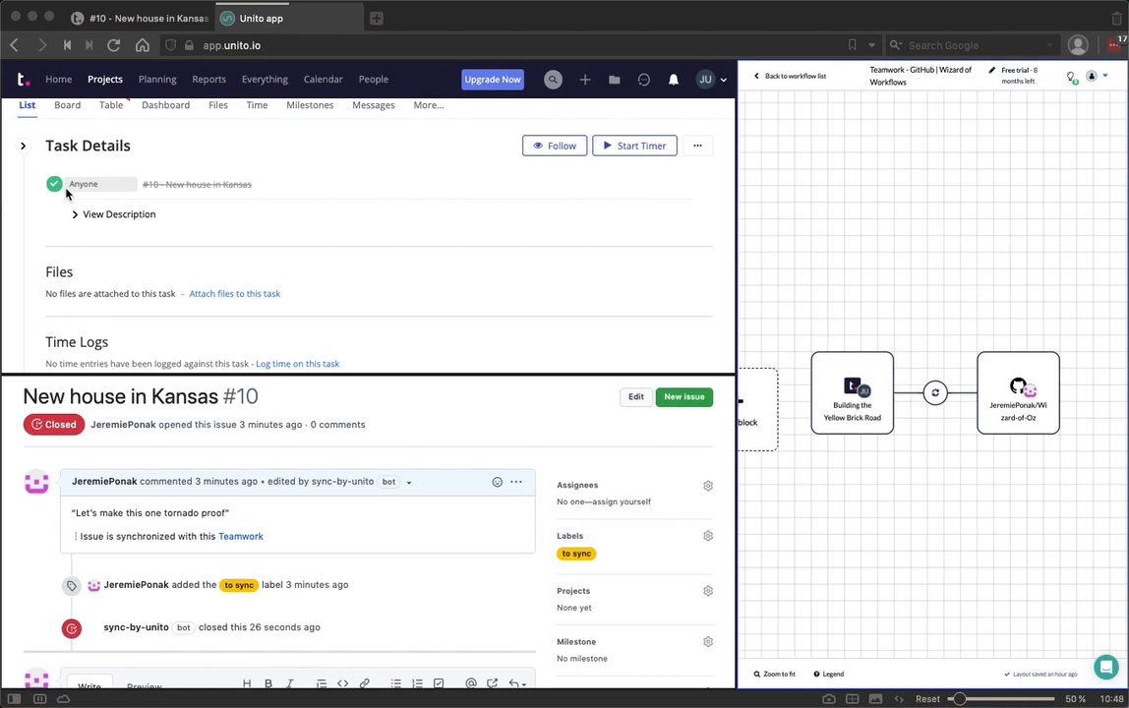
mouse_move(694, 448)
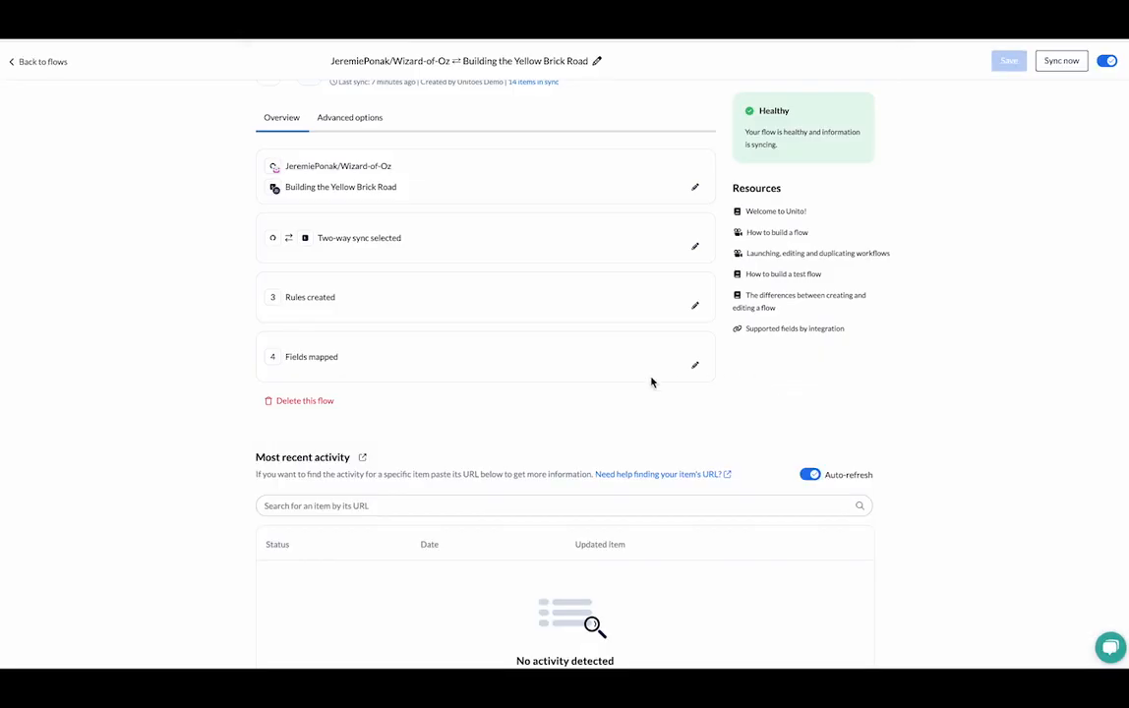
mouse_move(971, 324)
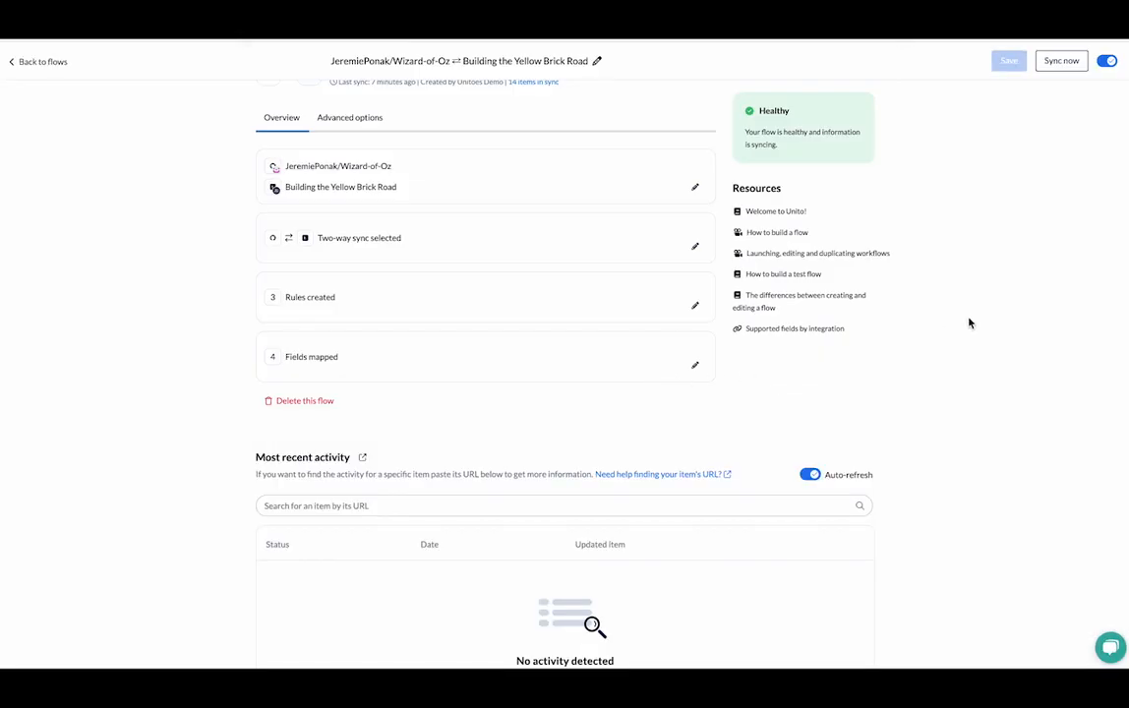
mouse_move(688, 305)
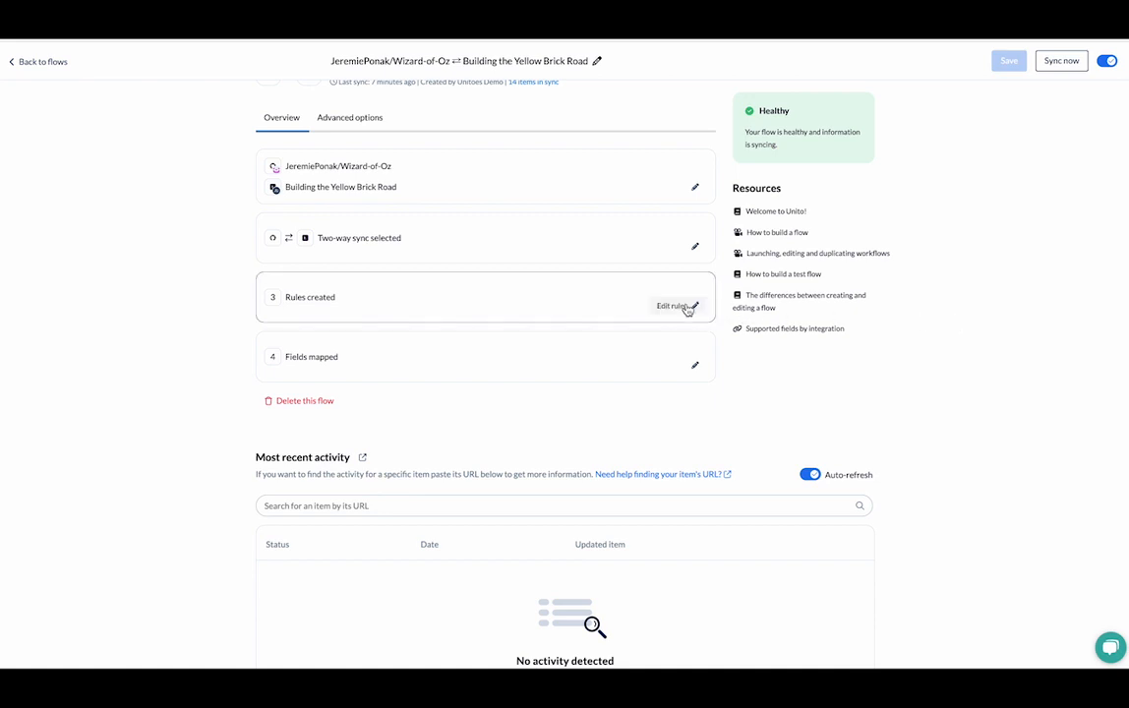
Step: Review the Unito rule requiring open GitHub issues labelled 'to sync'
click(670, 306)
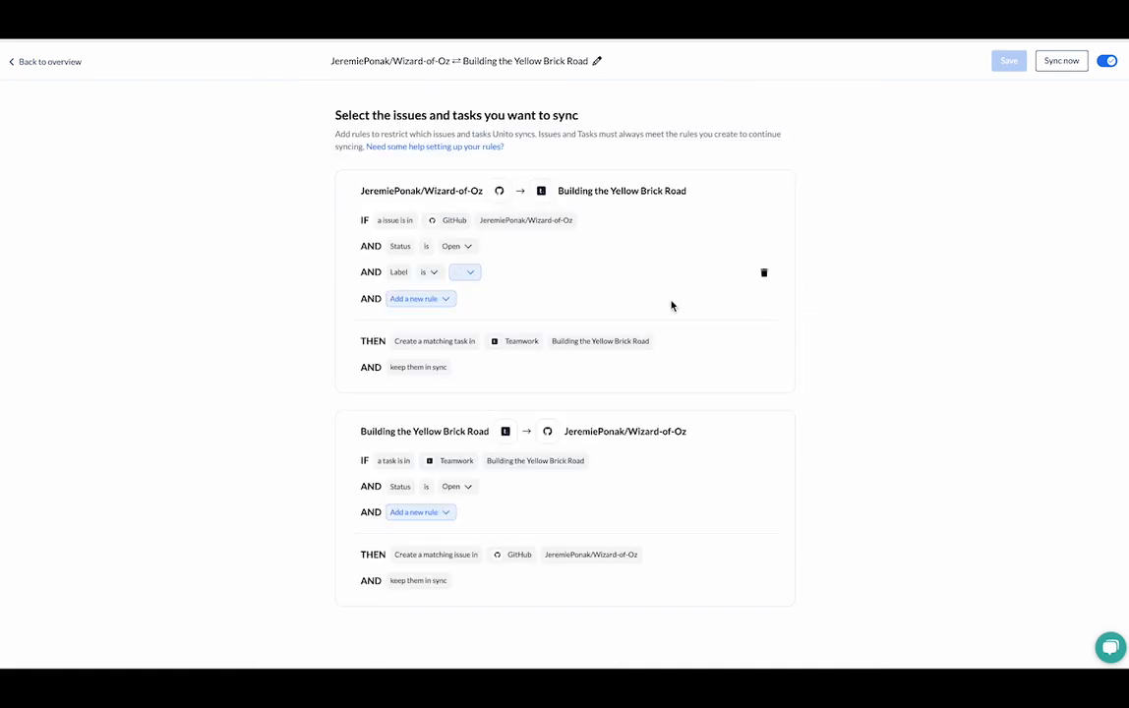
click(467, 272)
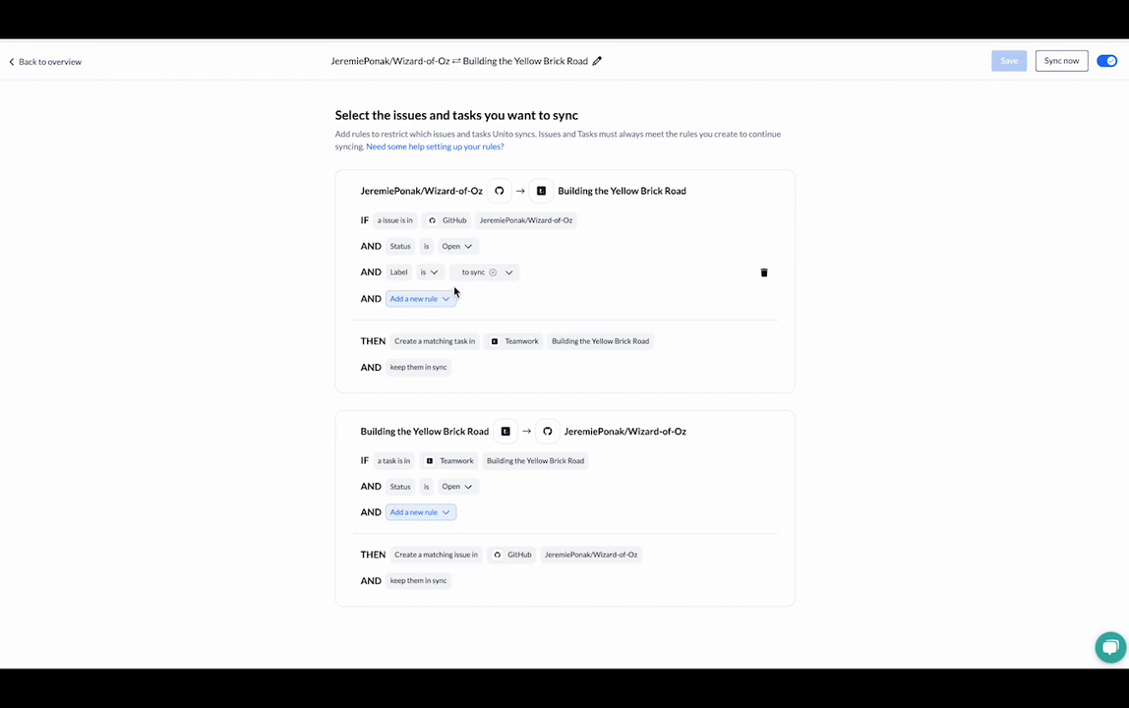
mouse_move(655, 417)
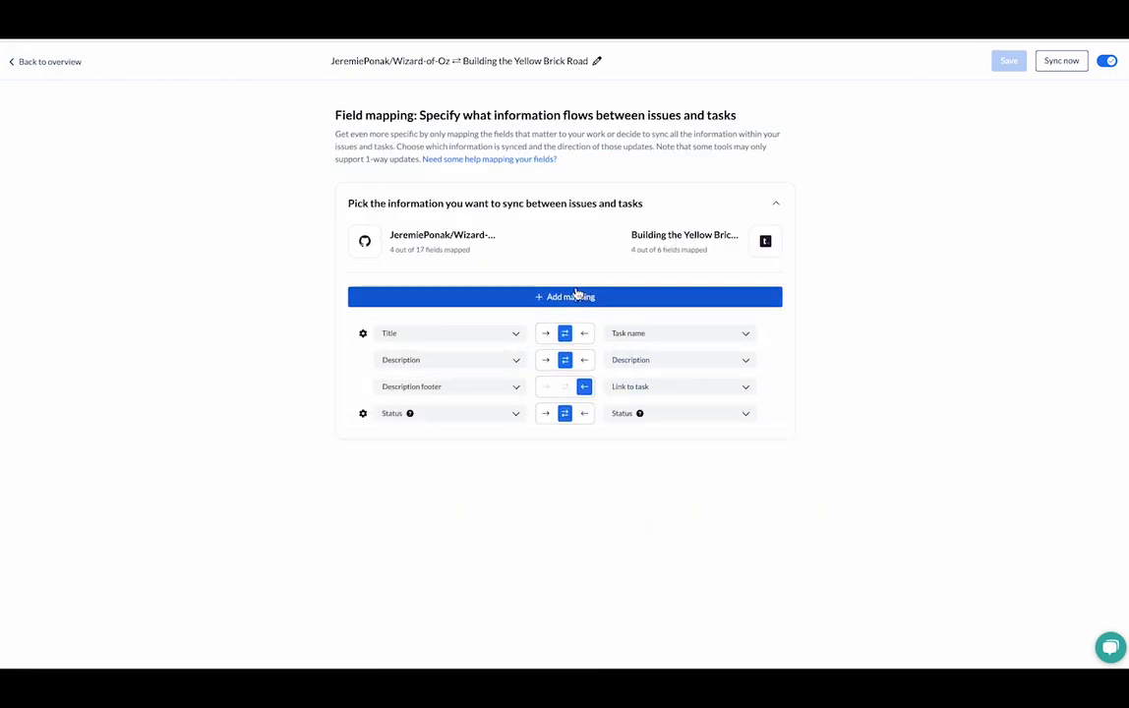
Step: Add a blank mapping row and list its Teamwork field options
click(563, 296)
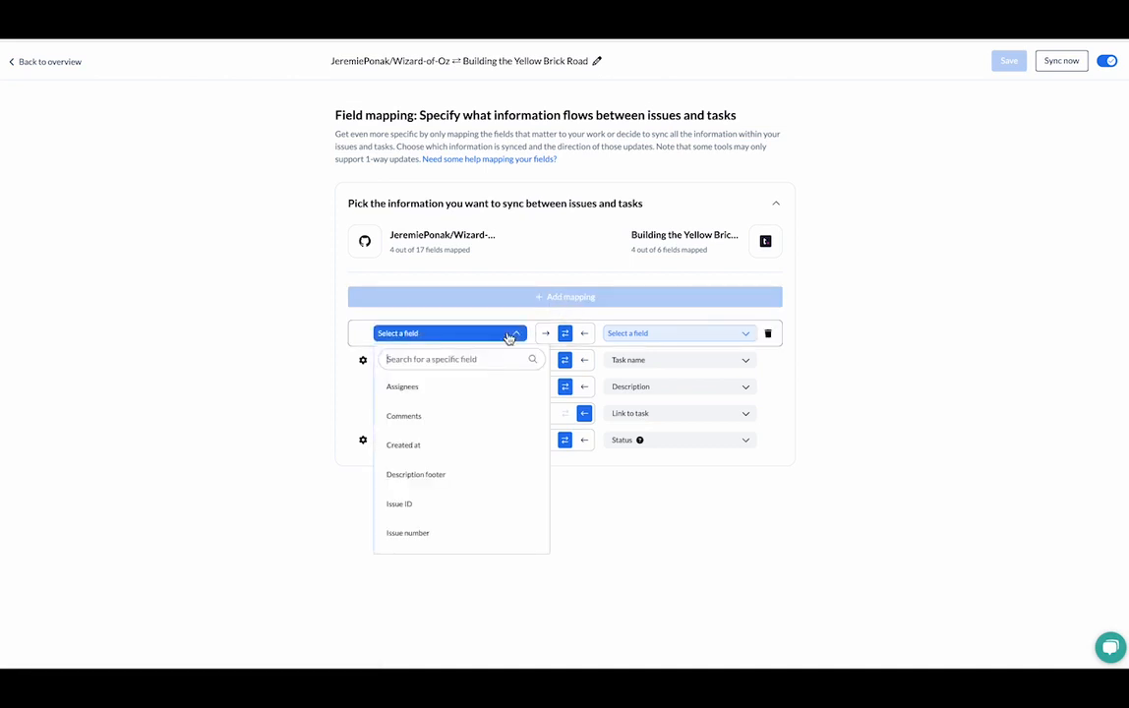
click(678, 332)
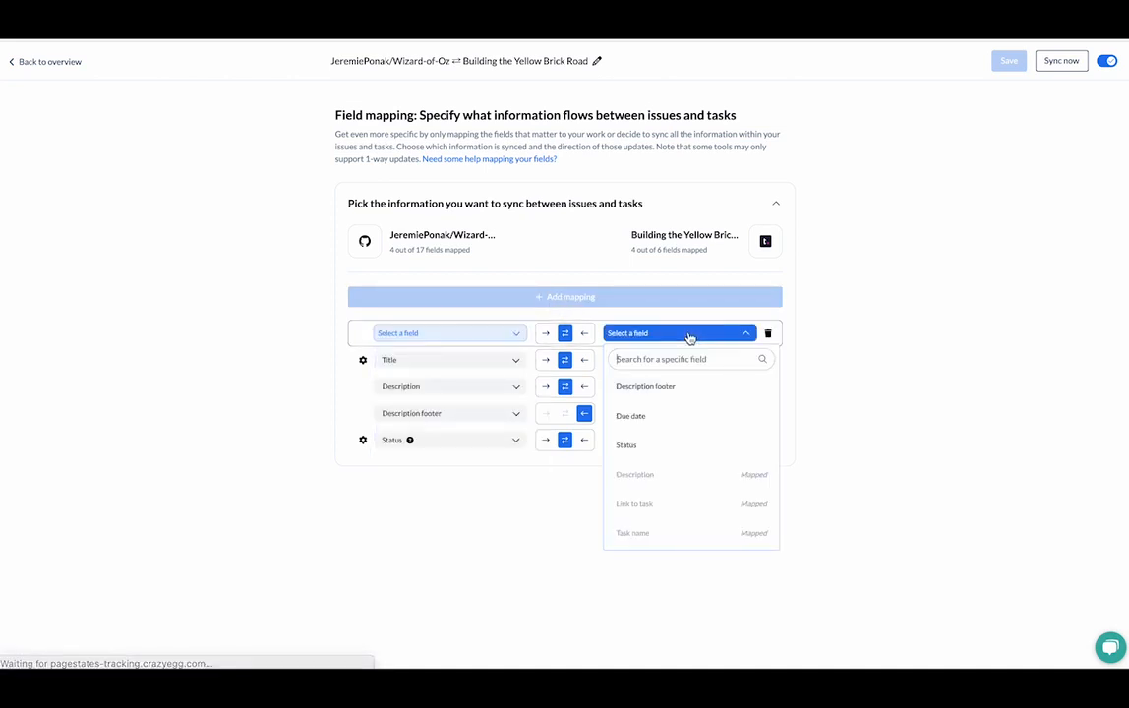